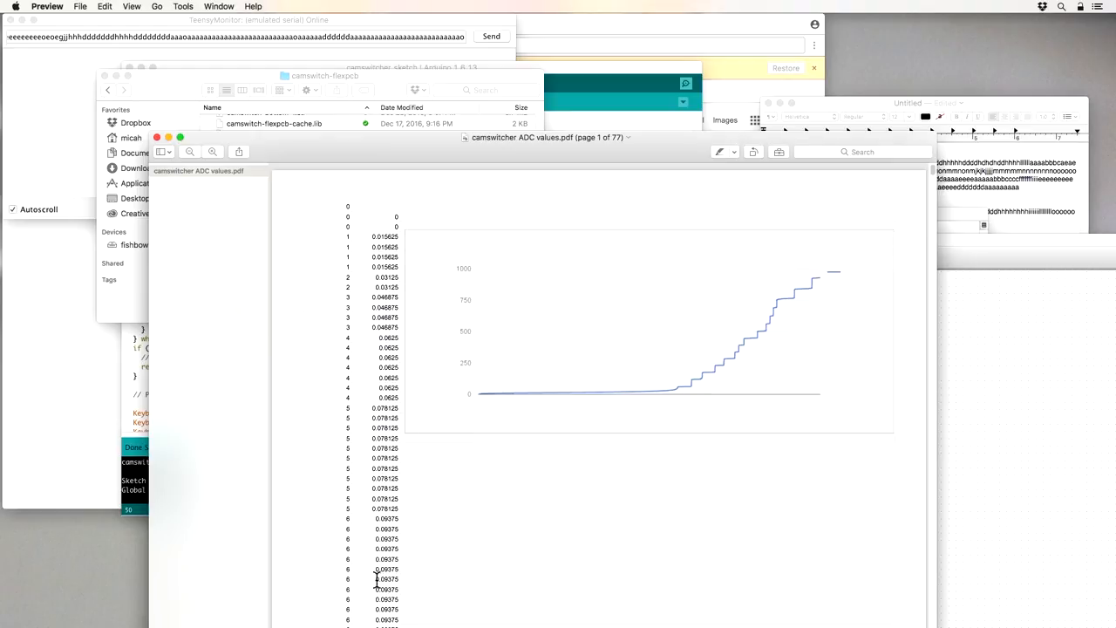
mouse_move(623, 157)
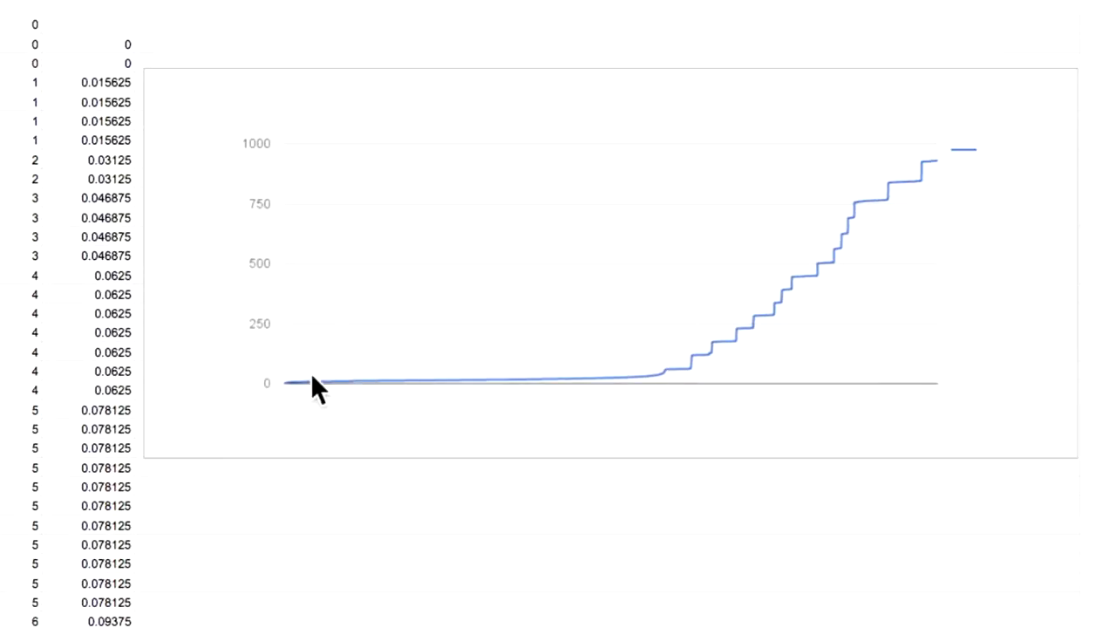
mouse_move(645, 392)
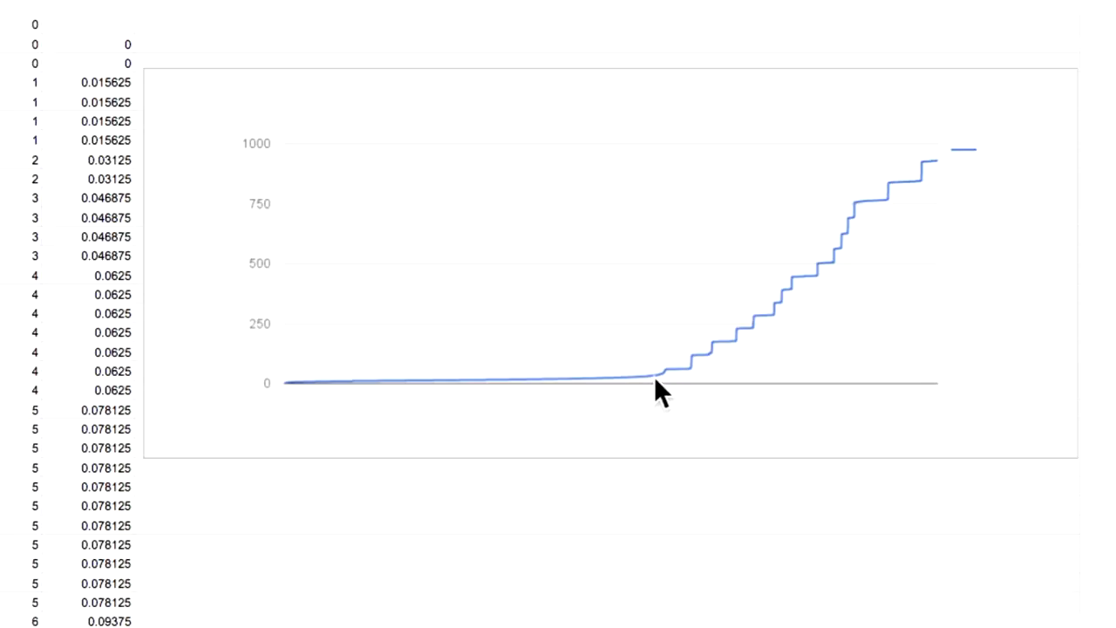
mouse_move(305, 384)
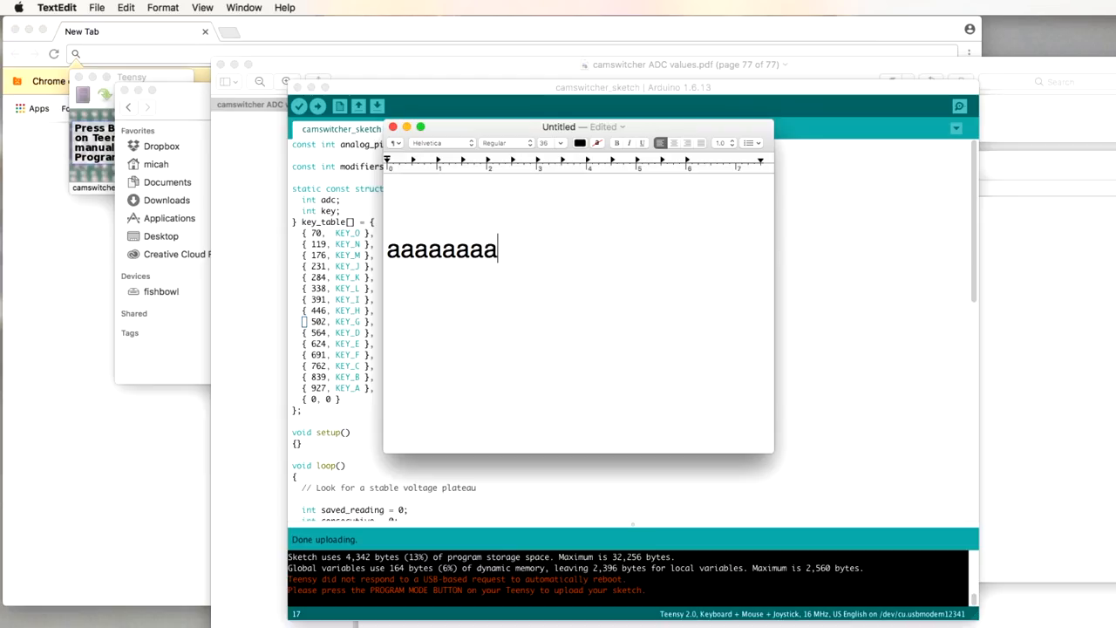
type("bbbb")
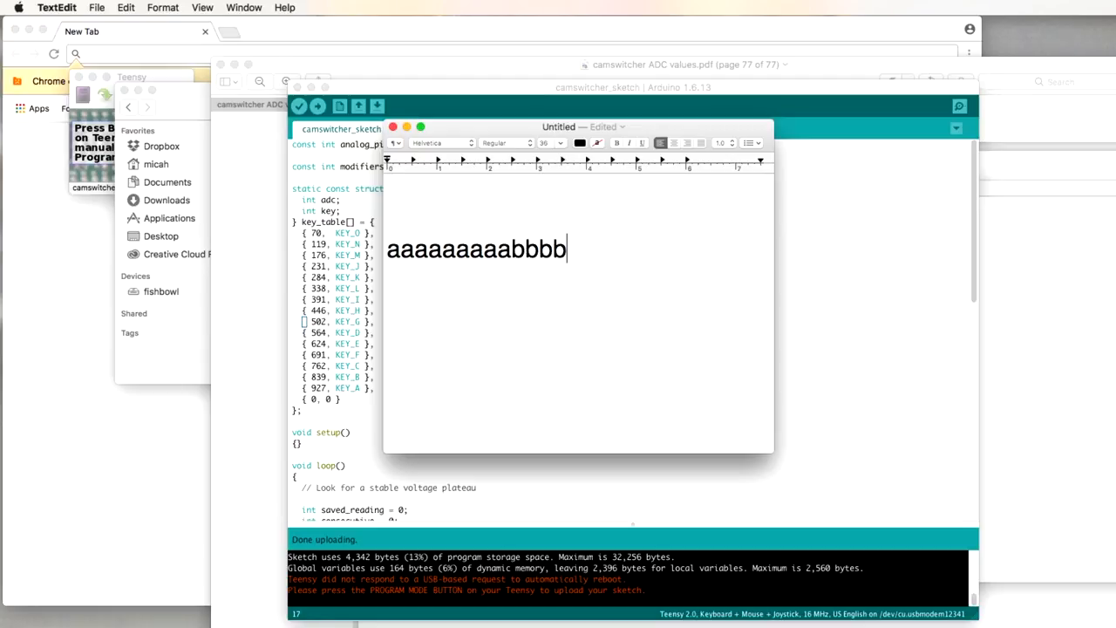
type("fbb")
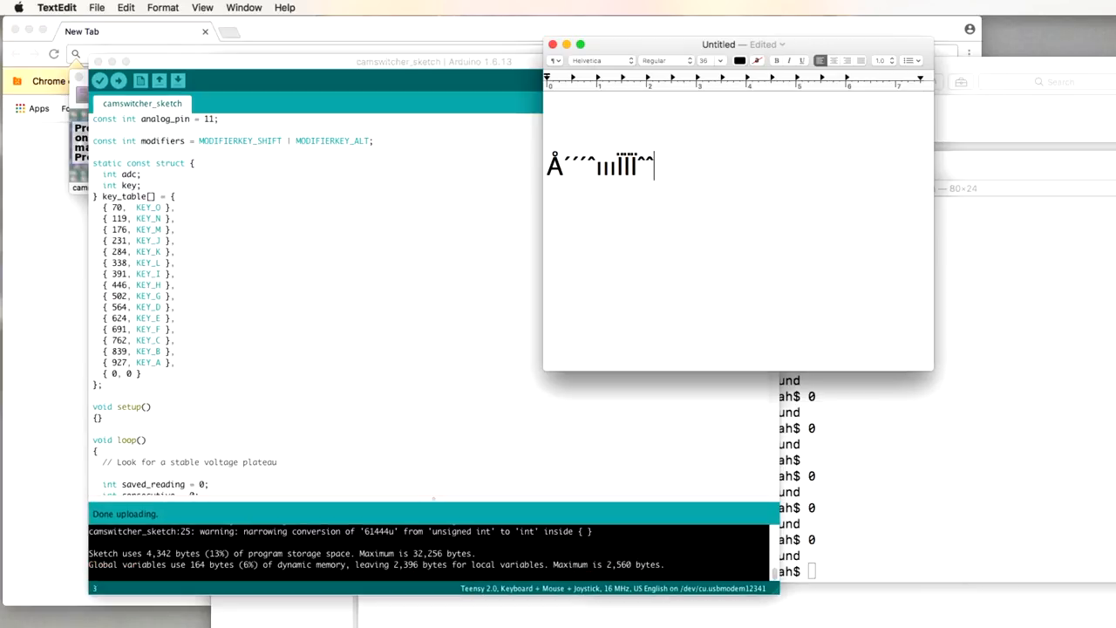
type("ÎóÓ")
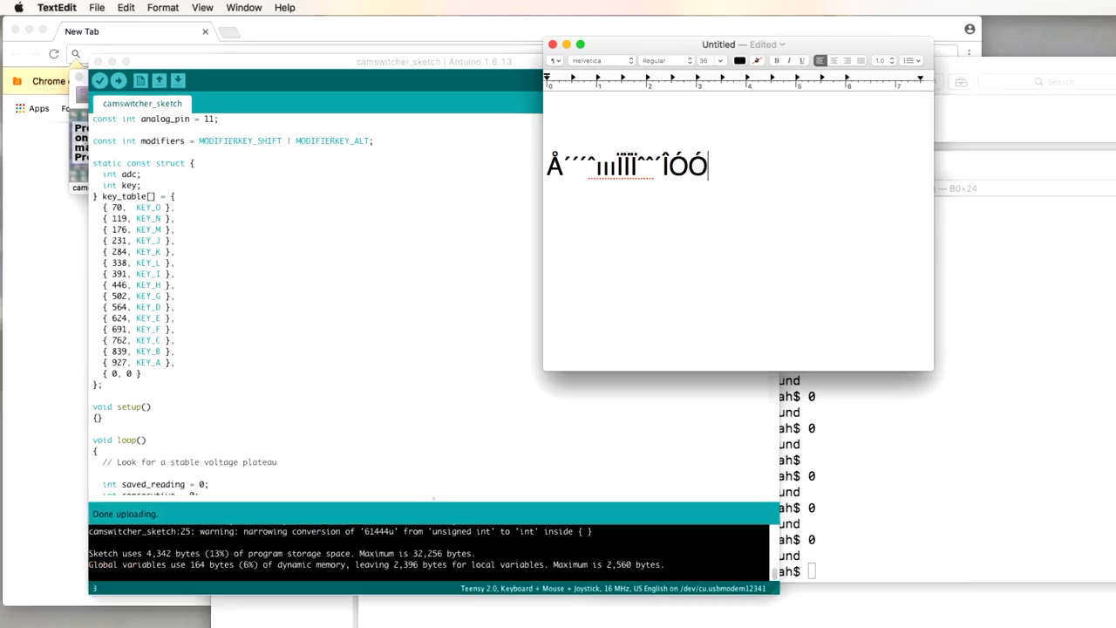